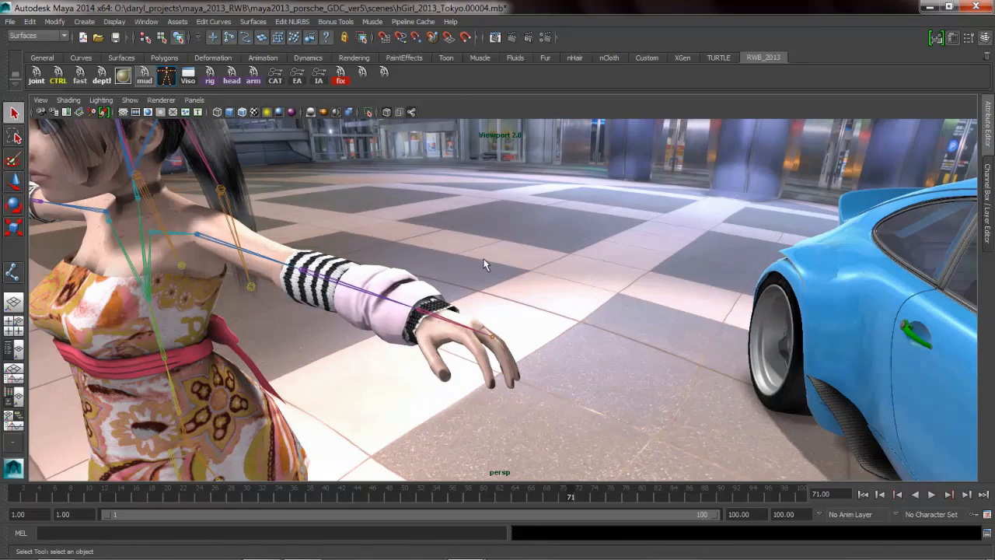
mouse_move(433, 37)
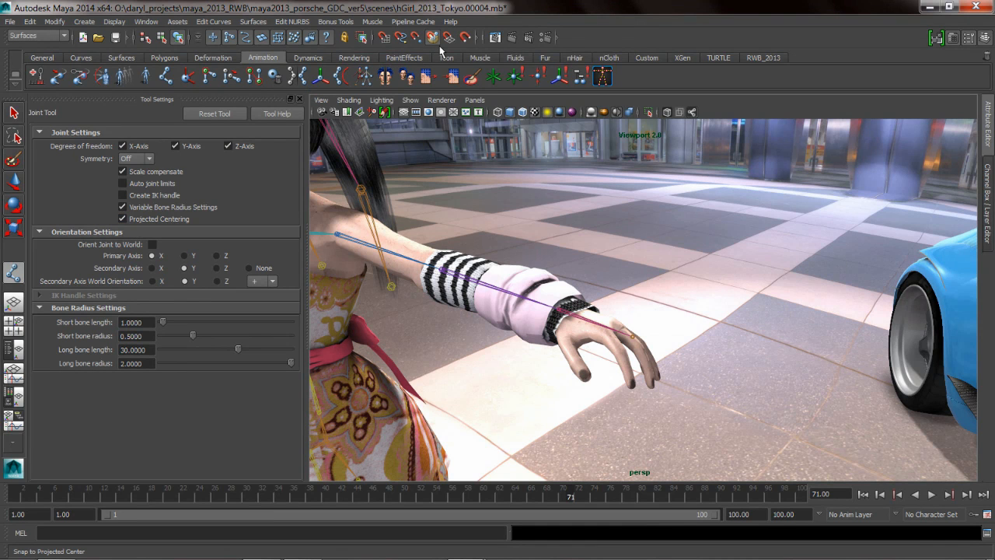
mouse_move(445, 48)
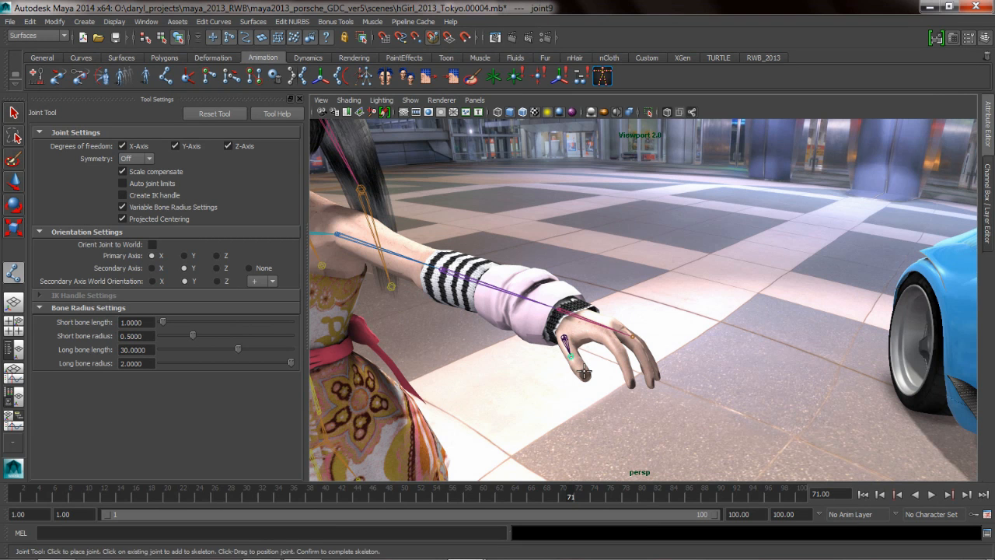
Place a joint at the wrist and three more joints along the finger
click(588, 377)
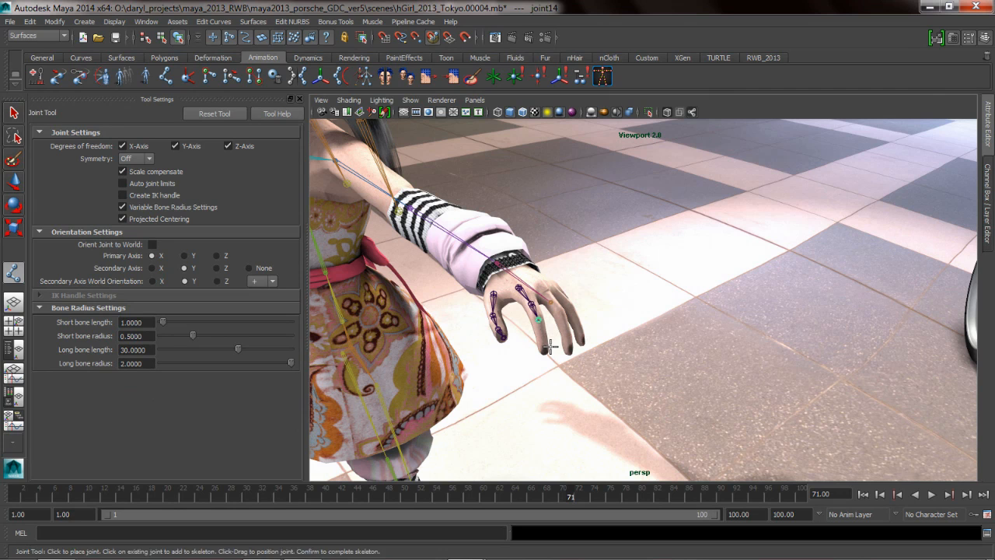
click(552, 359)
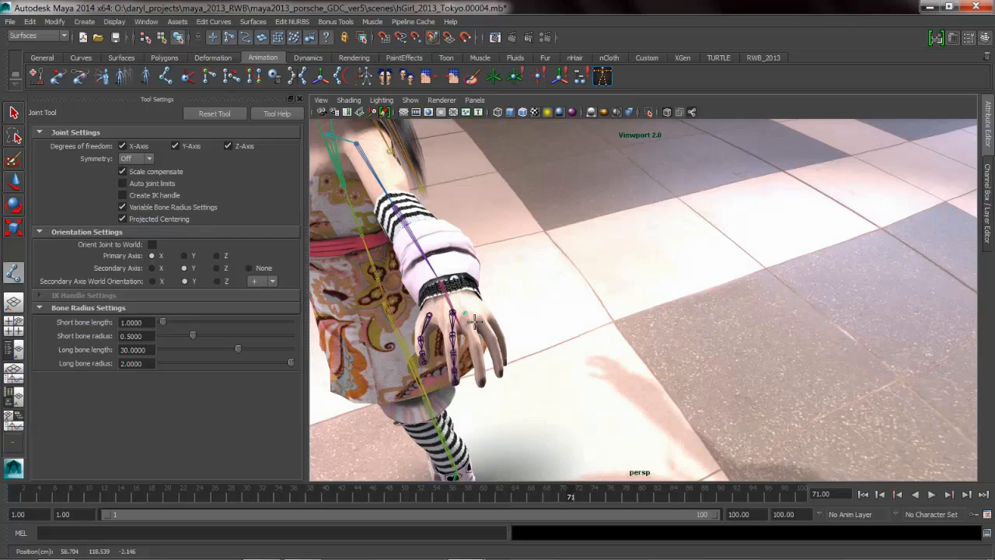
click(491, 386)
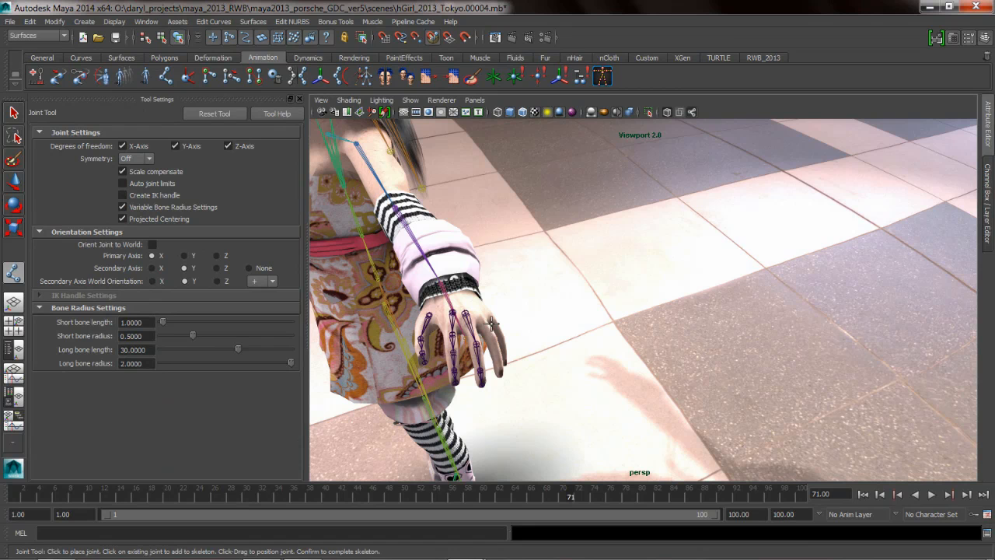
click(492, 322)
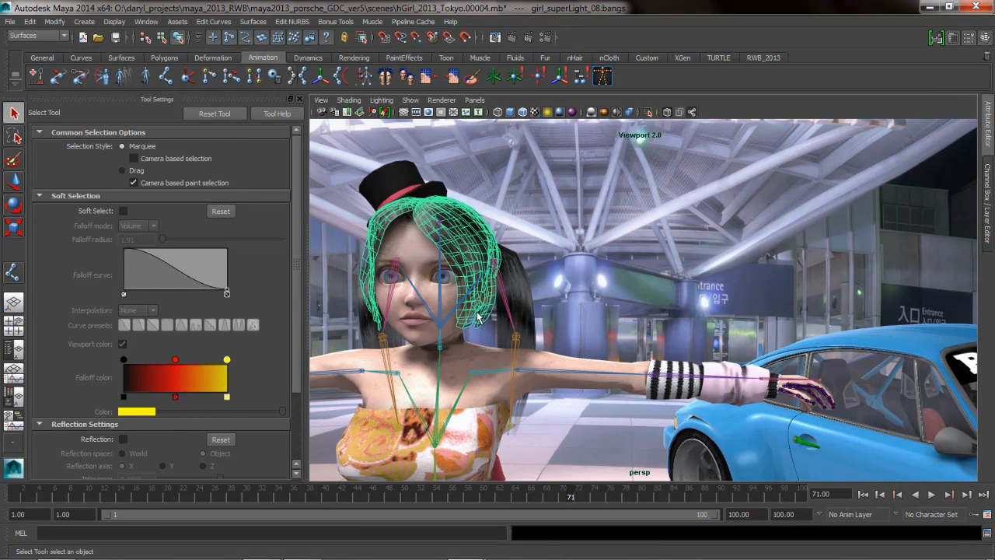
mouse_move(435, 211)
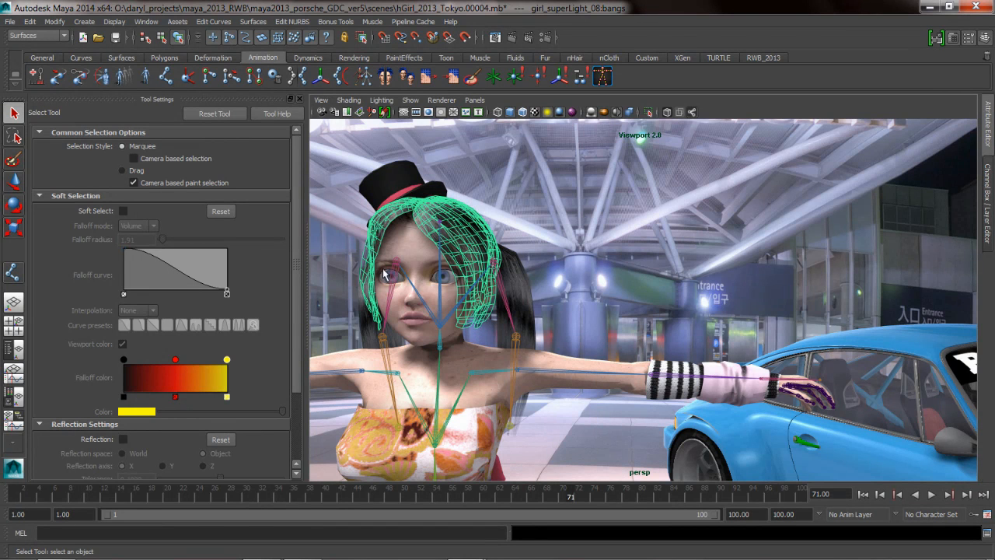
mouse_move(350, 264)
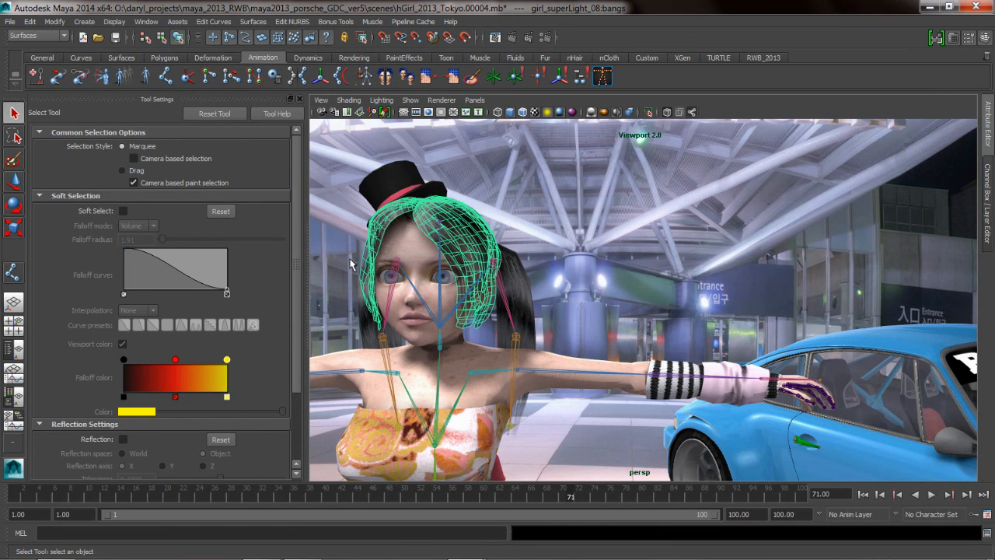
mouse_move(435, 131)
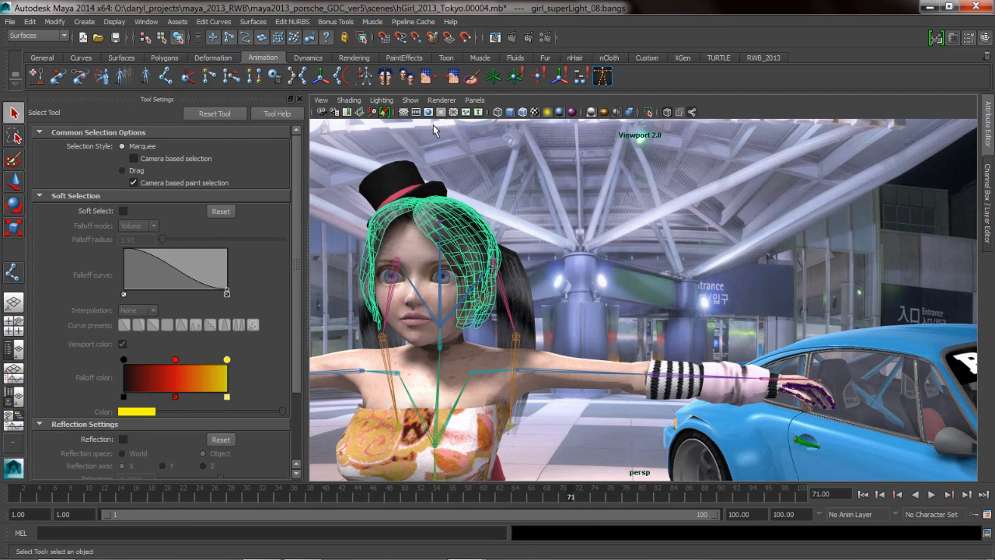
mouse_move(488, 304)
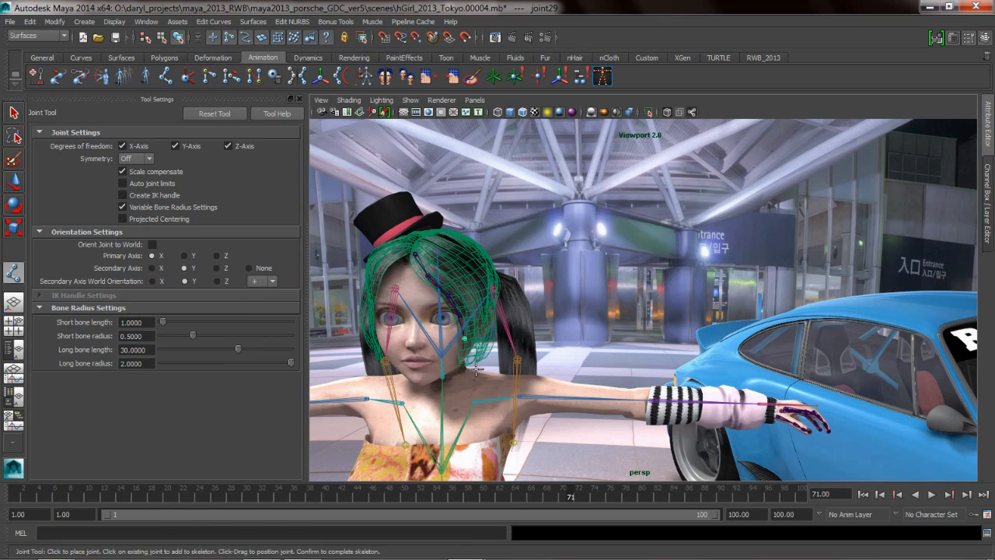
Place one more joint on the character with the Joint Tool
click(12, 113)
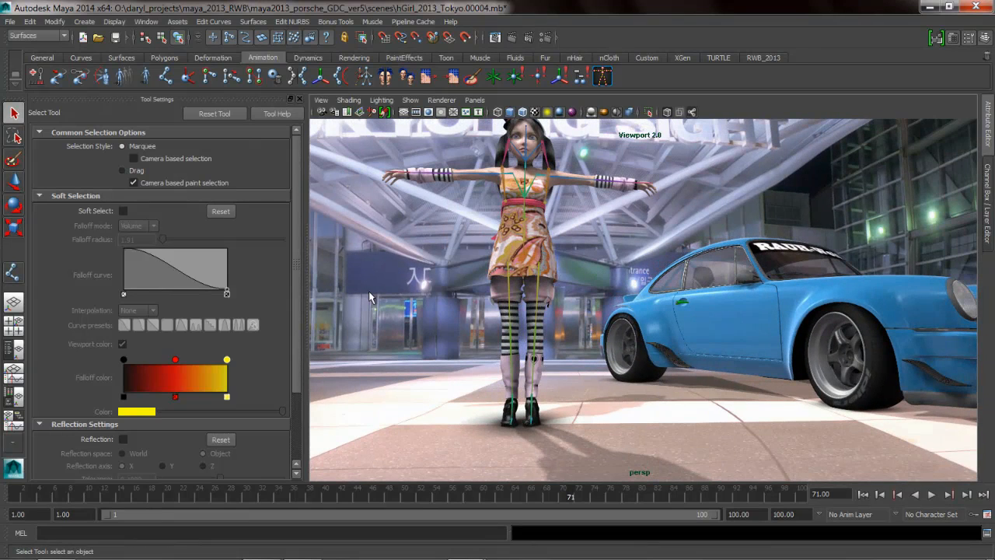
mouse_move(413, 308)
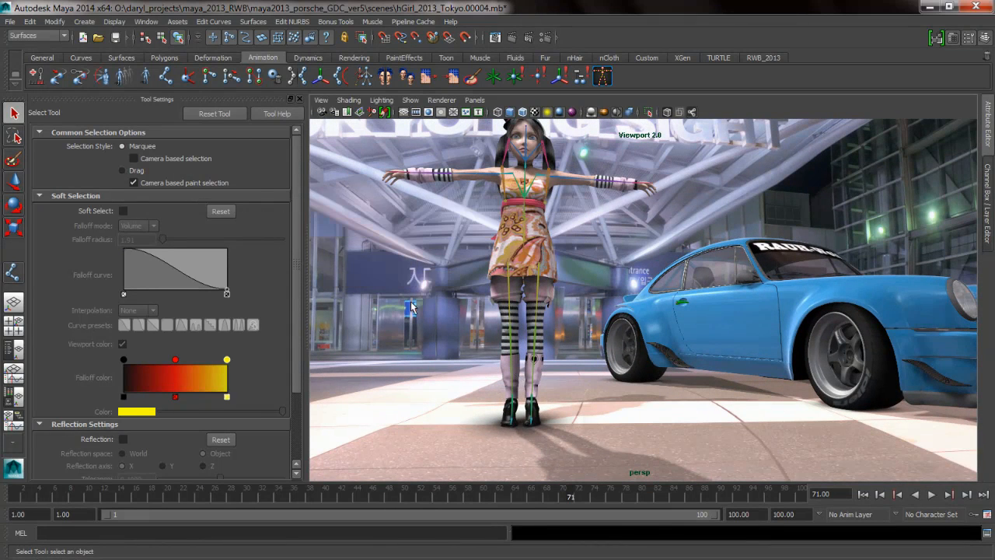
Switch the viewport to the Front view via the hotbox
key(space)
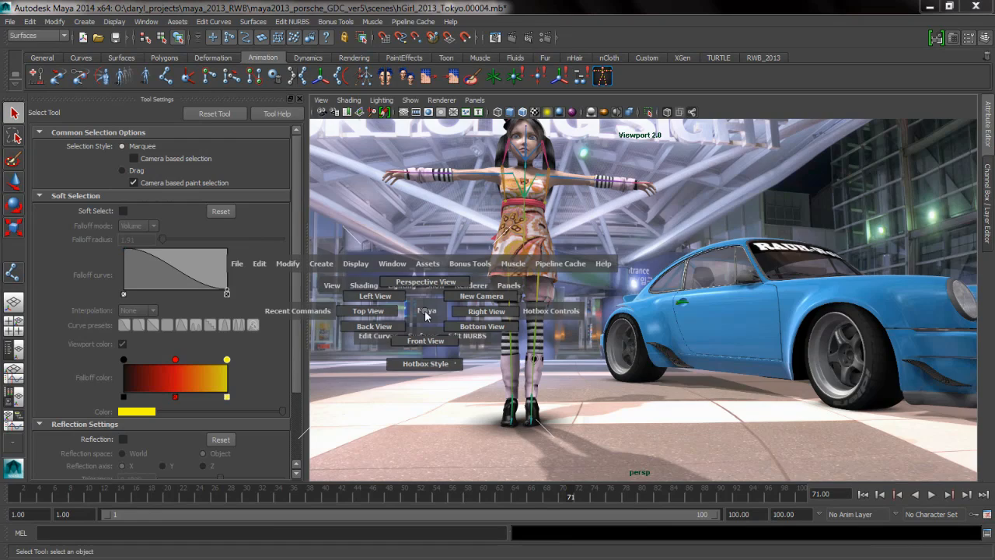
click(426, 340)
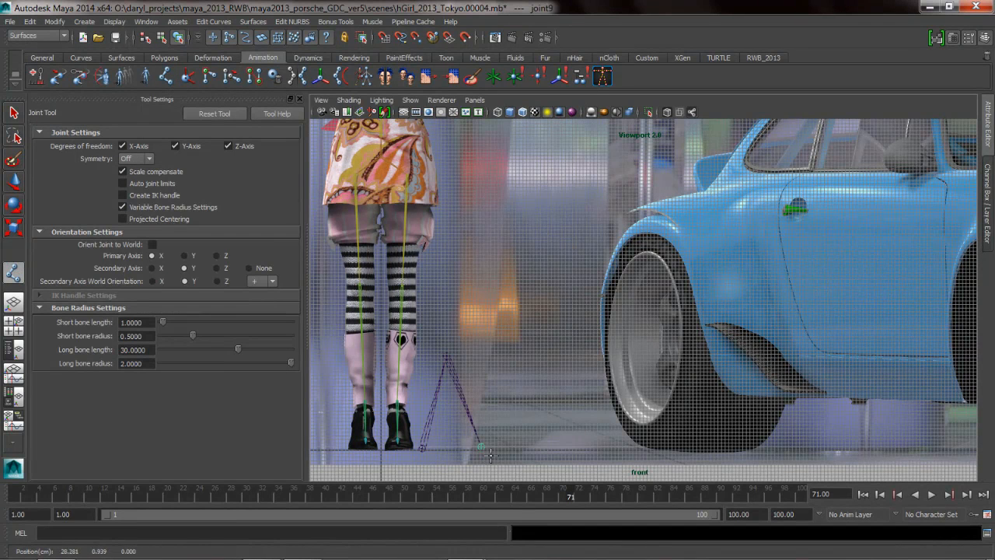
Place two zigzag joints beside the legs and drag the chain's root upward
click(529, 426)
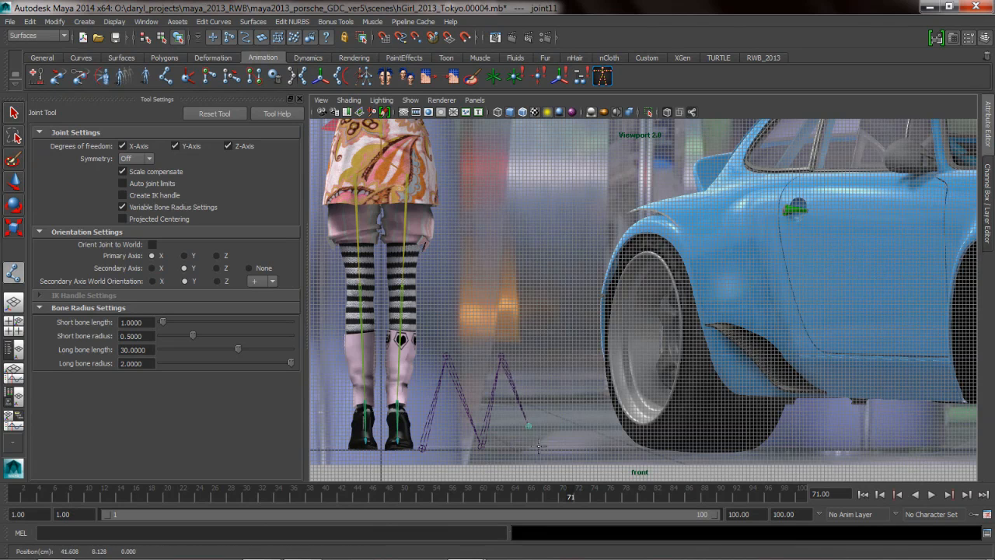
click(559, 361)
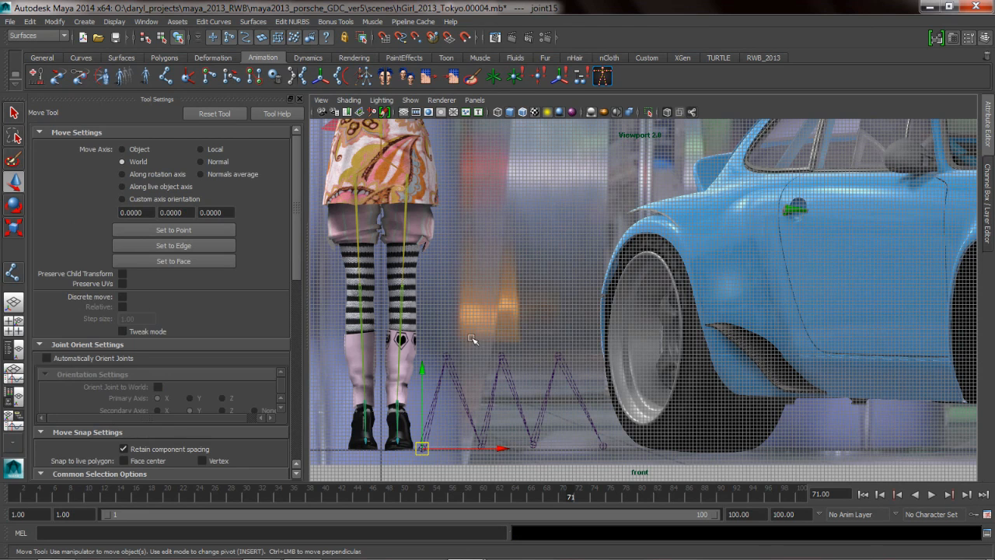
drag(420, 448, 420, 311)
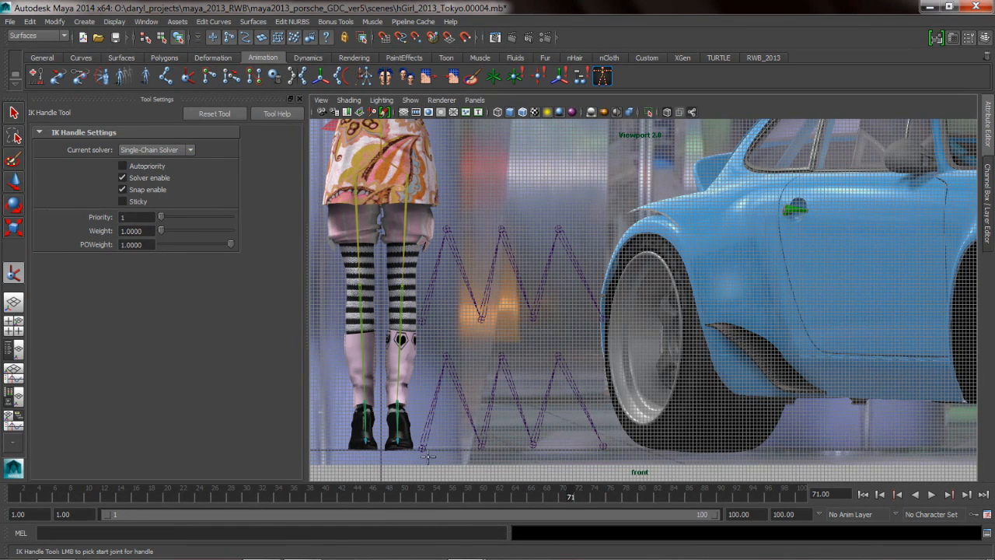
Create ikHandle1 on the zigzag chain and drag it back and forth toward the foot
click(430, 448)
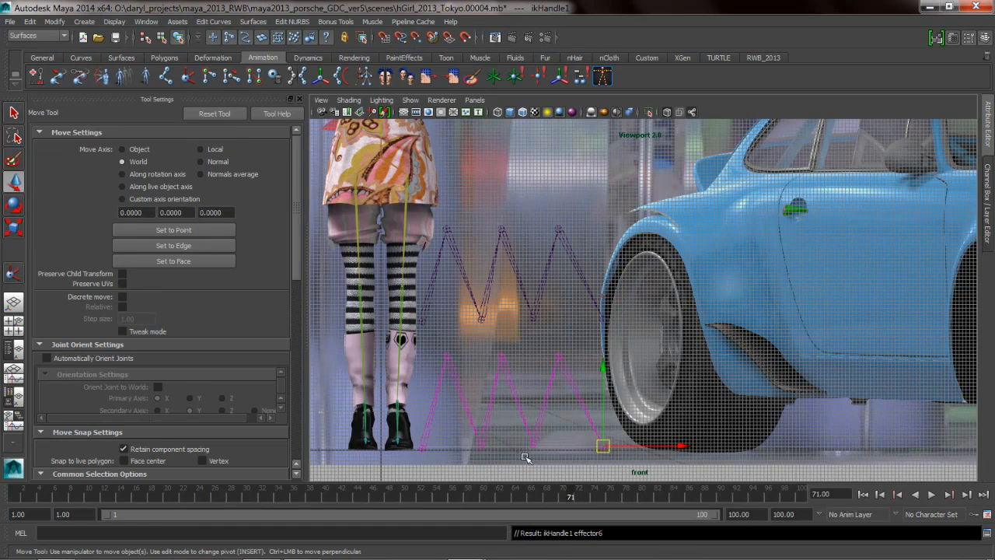
drag(603, 445, 448, 445)
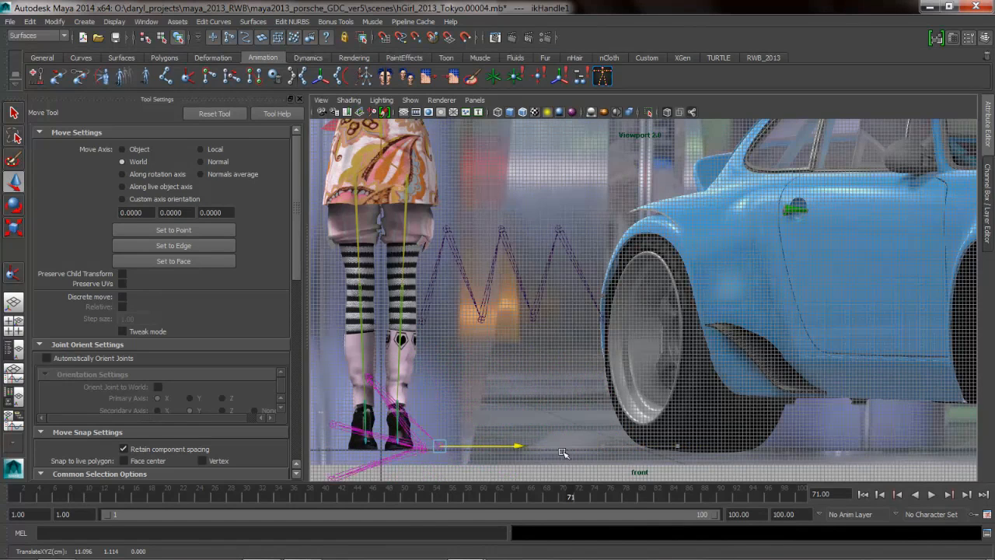
drag(438, 445, 603, 444)
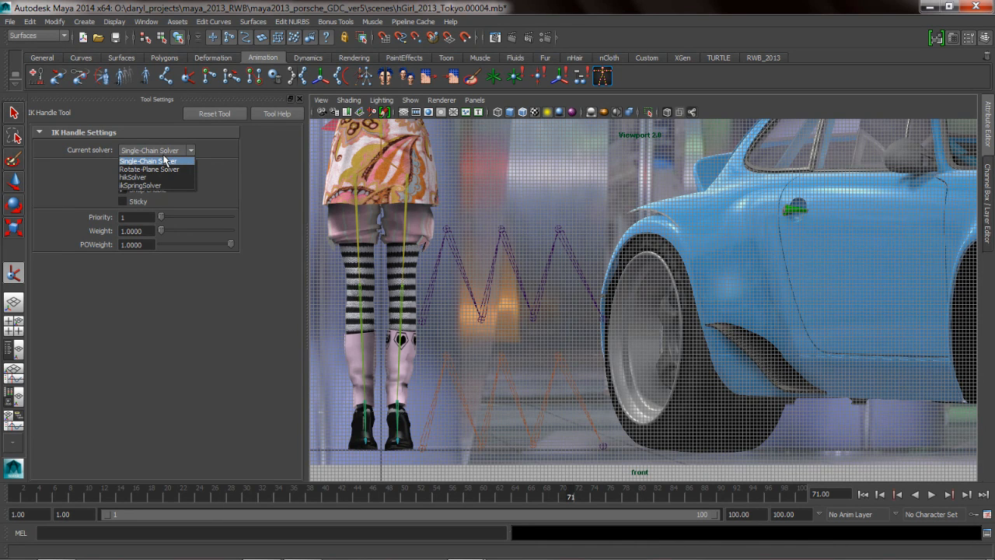
Set the IK Handle Tool's current solver to ikSpringSolver
click(140, 185)
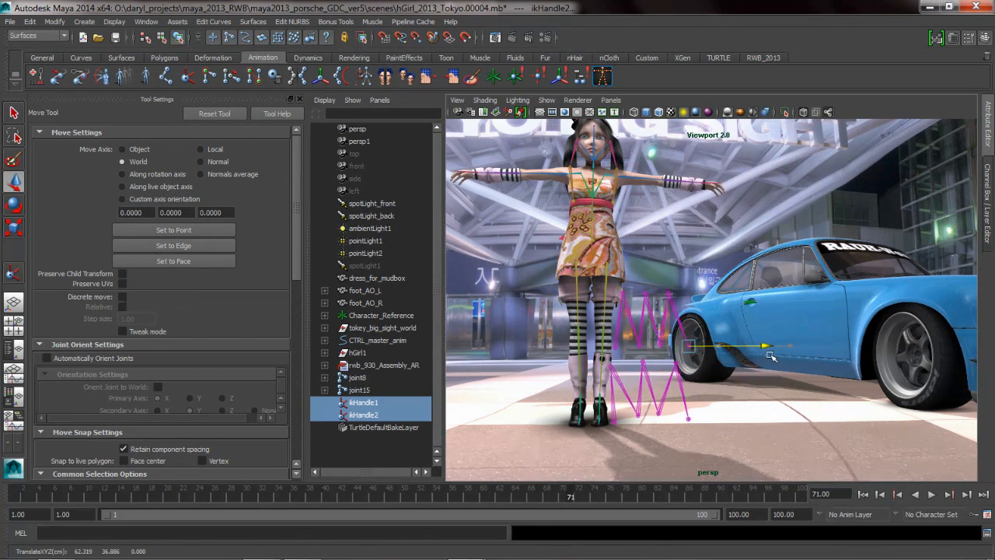
Move ikHandle2 twice to compare how its chain bends, then select it
drag(766, 345, 708, 346)
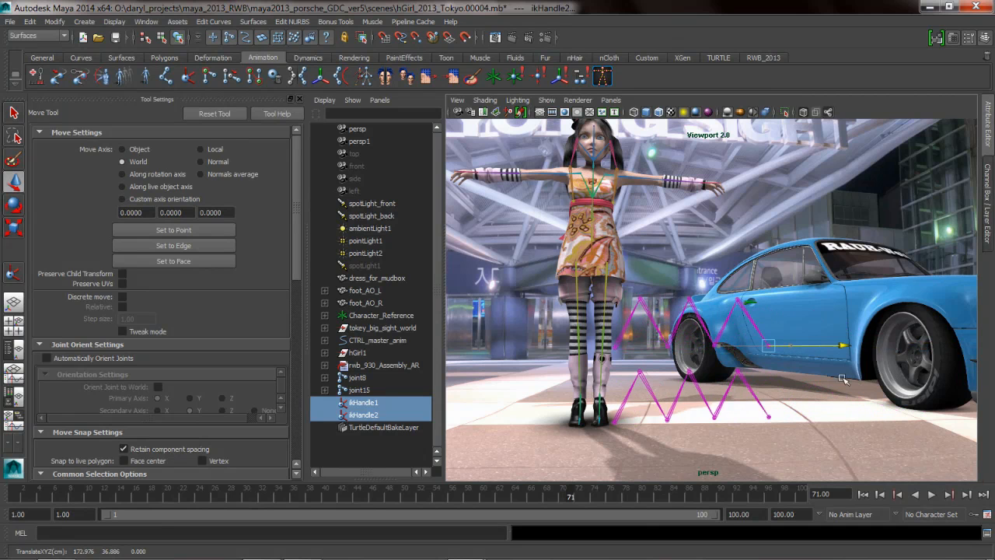
drag(843, 381, 747, 378)
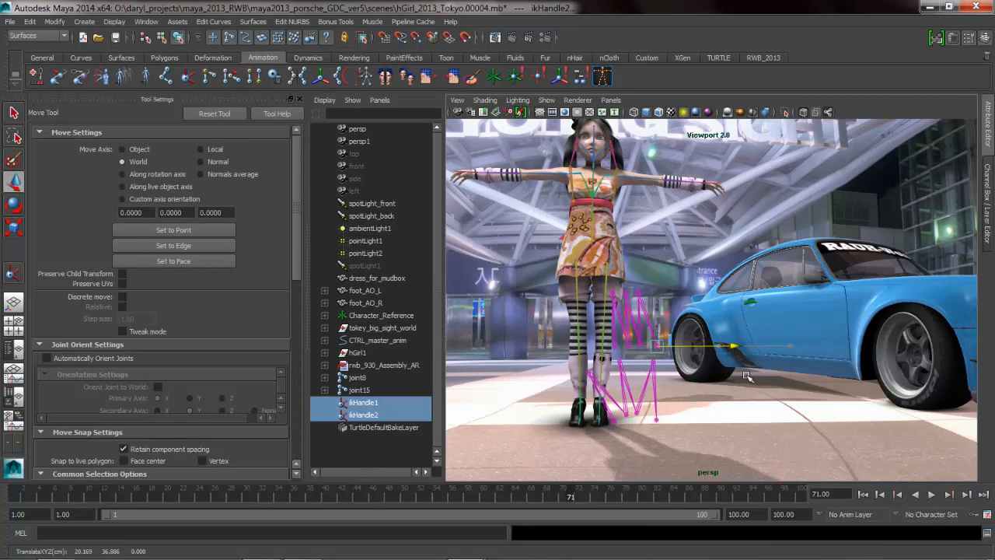
click(364, 414)
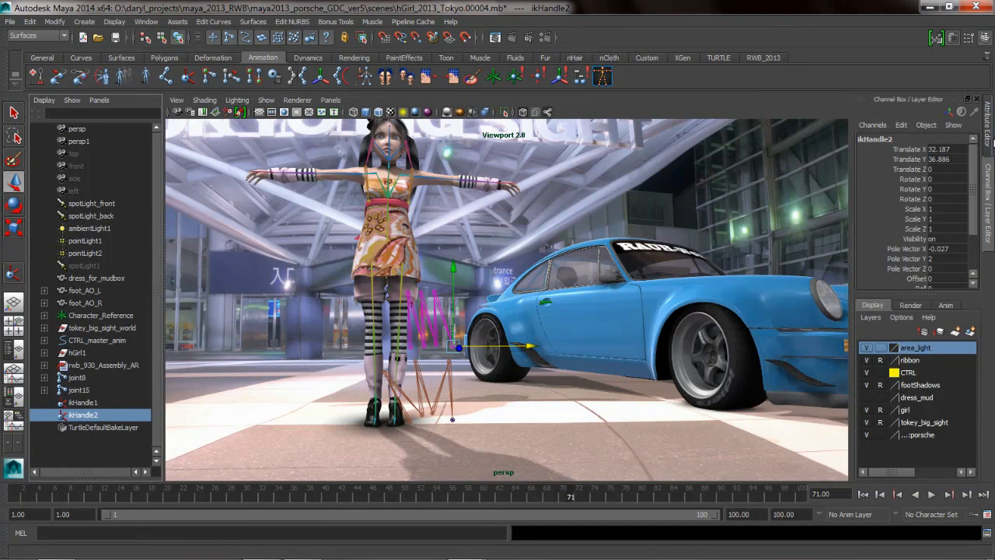
Reshape ikHandle2's Spring Angle Bias curve in the Attribute Editor
click(984, 37)
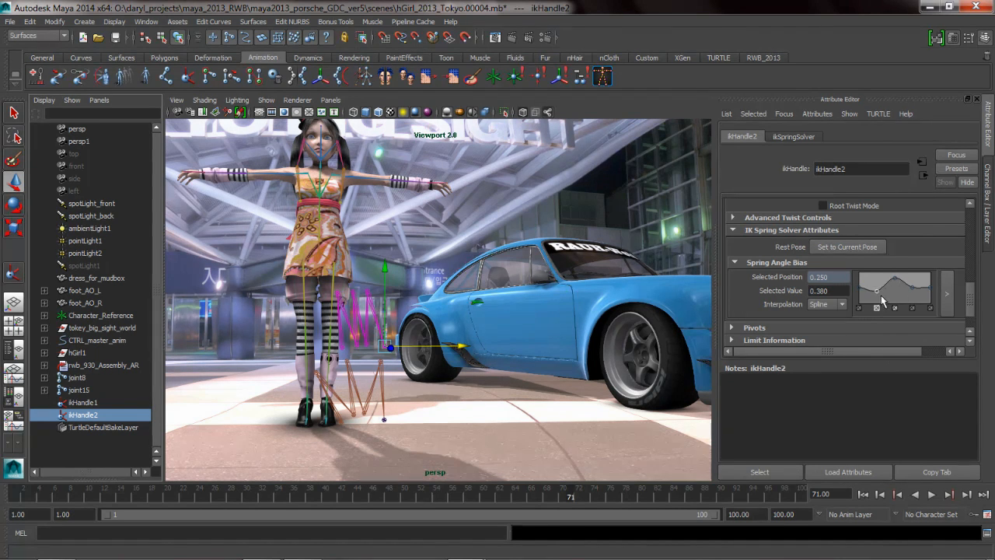
drag(877, 292, 859, 280)
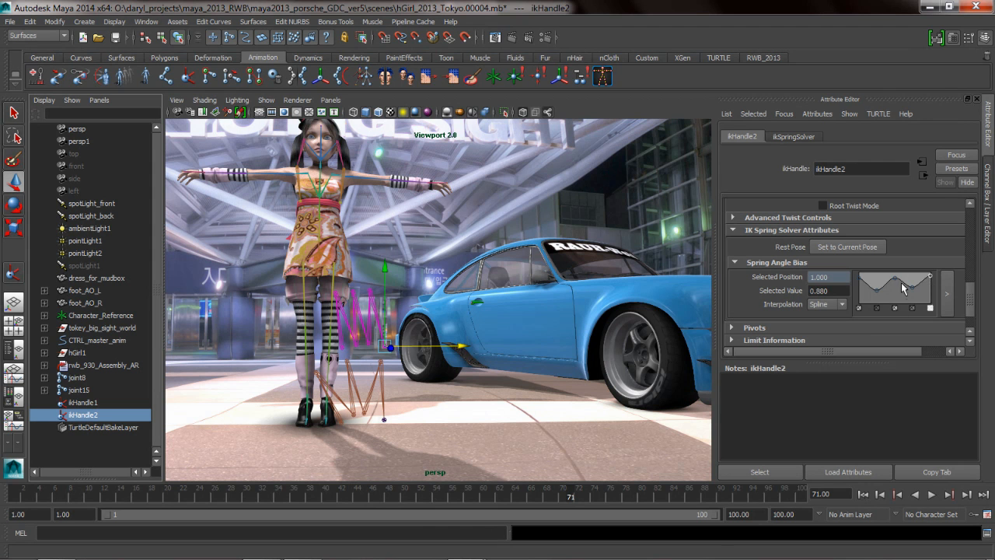
drag(930, 277, 896, 296)
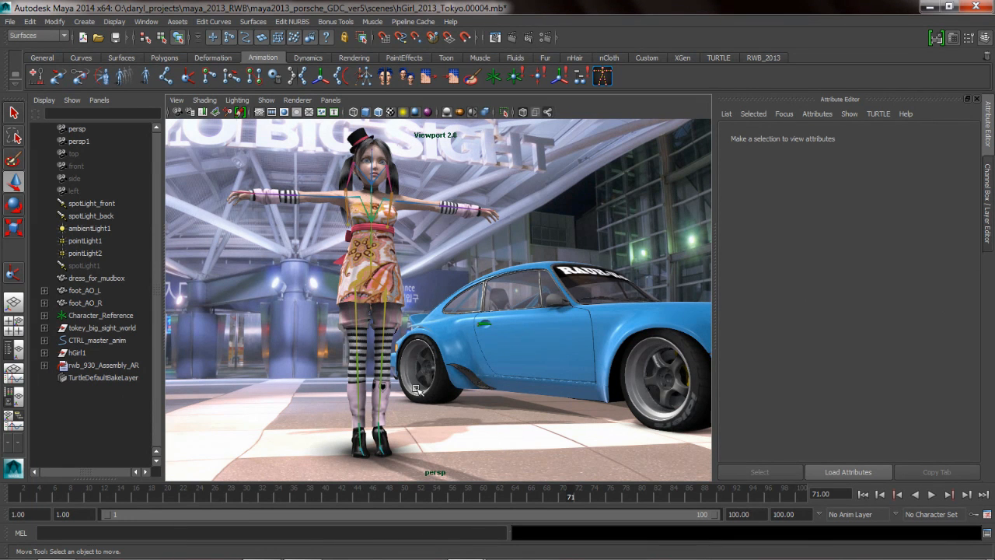
Show the RWB_2013 shelf, then test-move CTRL_foot_L and CTRL_hips_anim
click(763, 56)
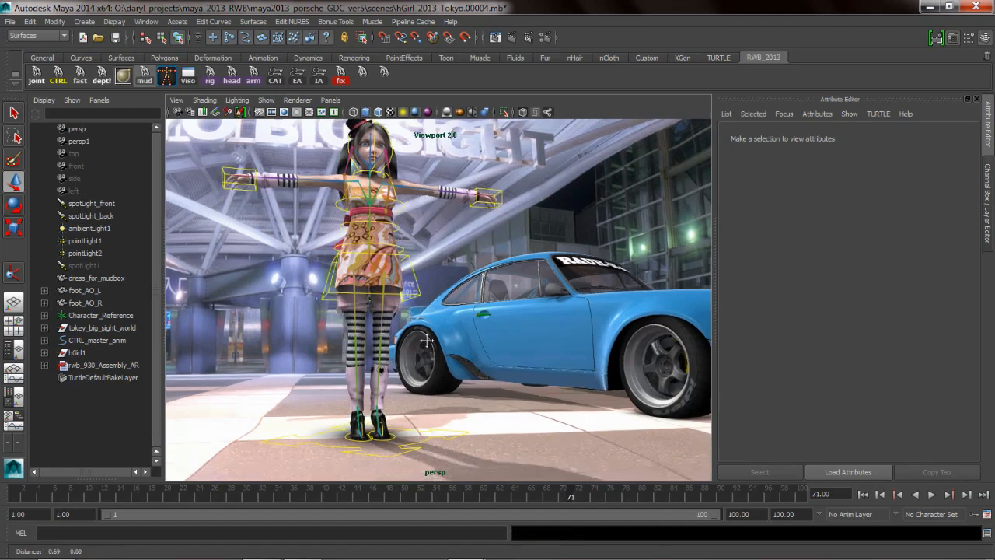
click(372, 423)
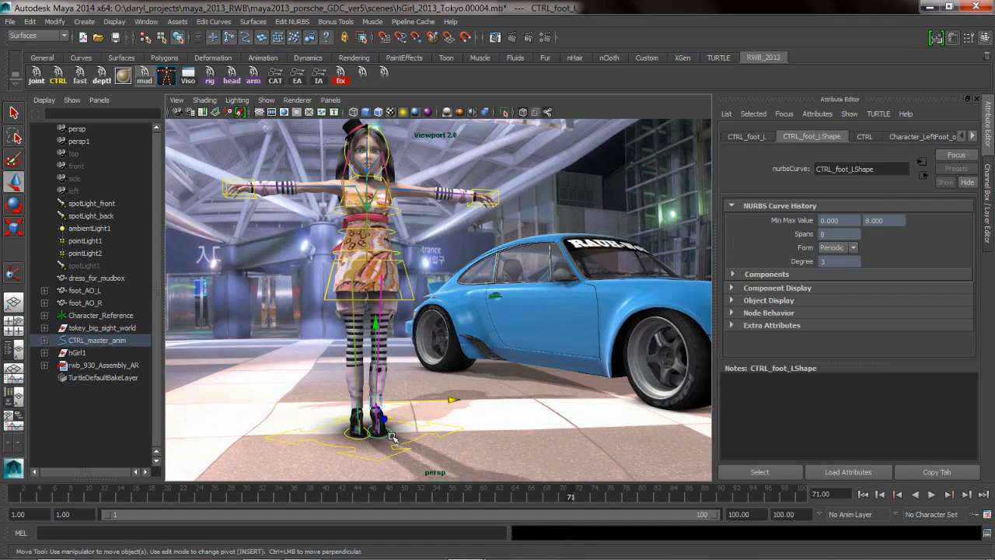
drag(389, 436, 381, 417)
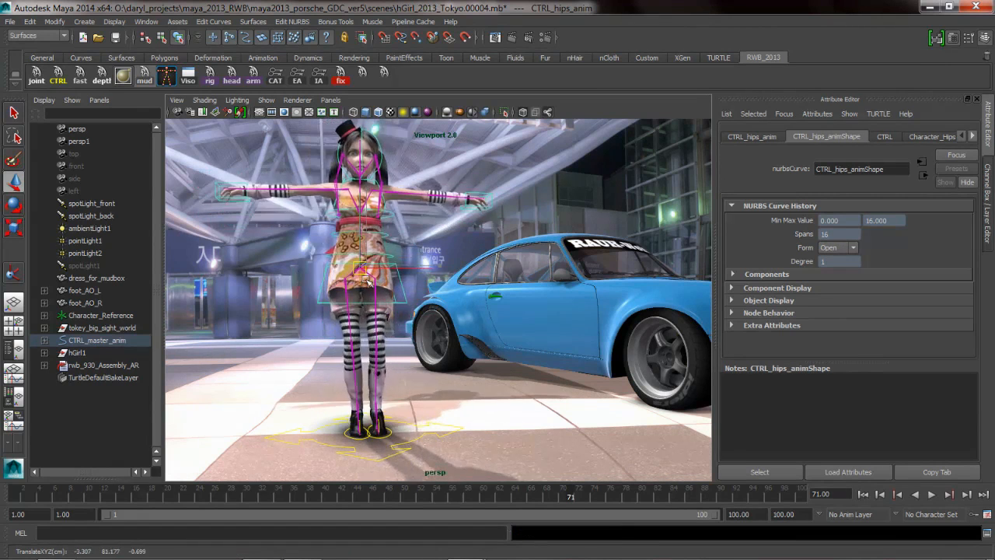
drag(361, 273, 397, 381)
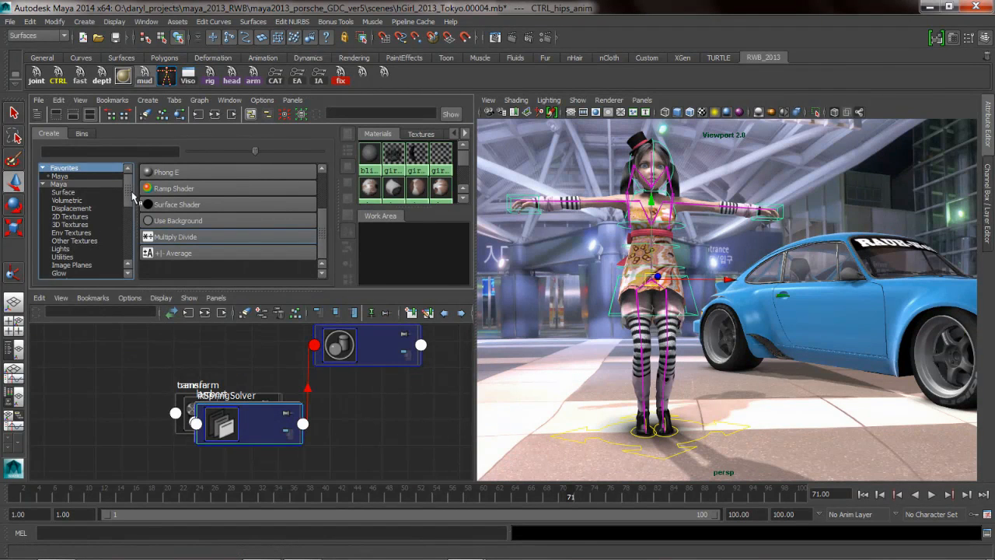
Scroll the Hypershade Create list down toward General Utilities
scroll(down, 3)
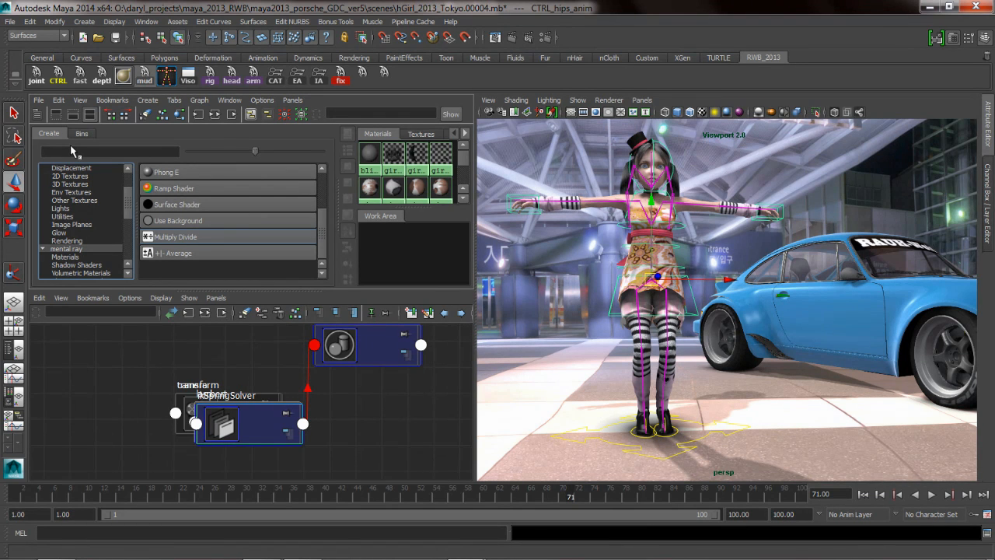
mouse_move(609, 417)
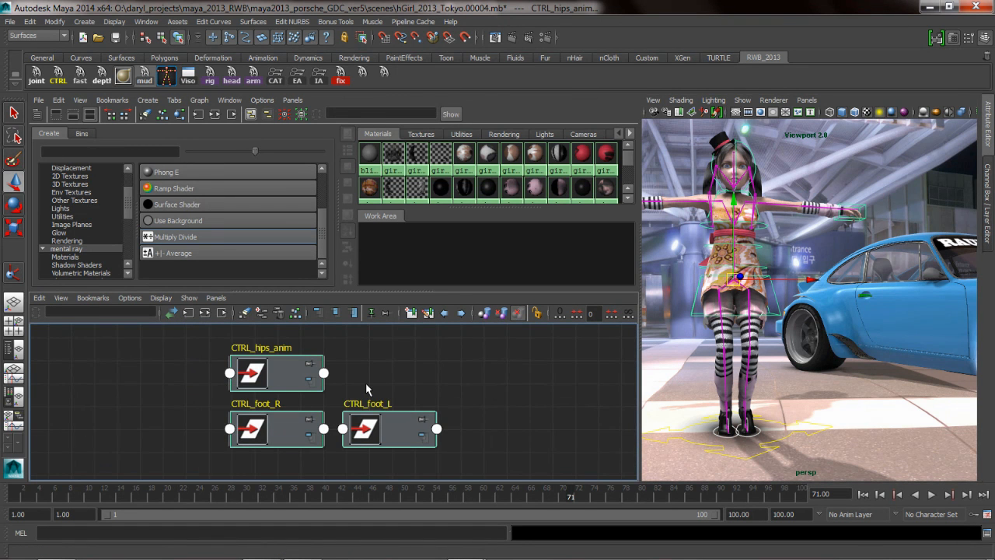
Drag the CTRL_hips_anim node across to the right side of the Hypershade graph
drag(277, 372, 170, 372)
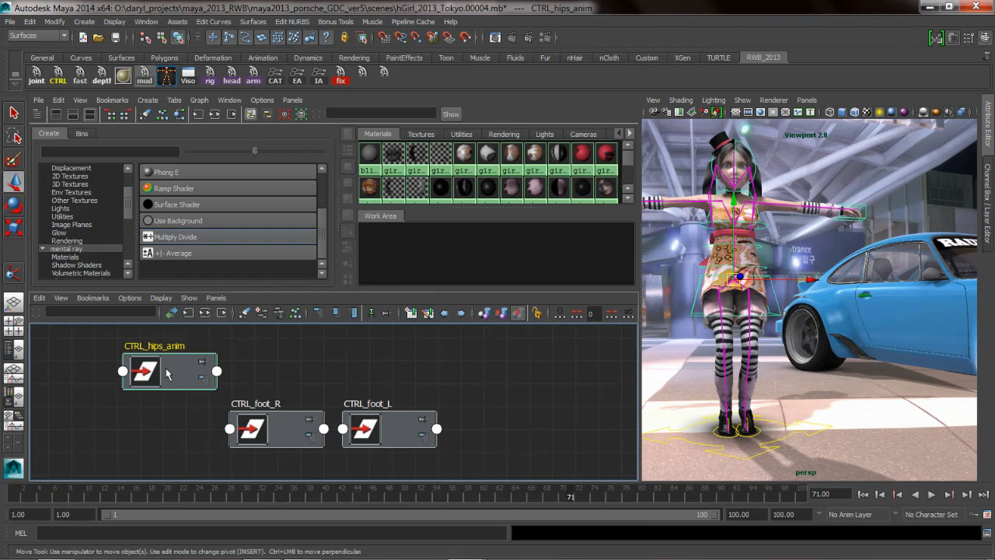
drag(170, 370, 547, 360)
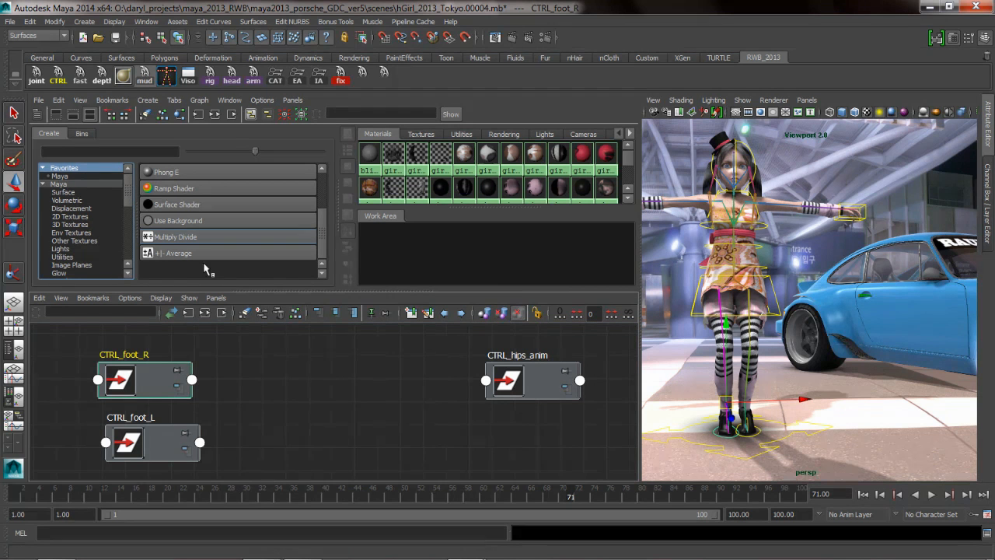
Create a plusMinusAverage1 node from the Utilities list in Hypershade's Create panel
click(62, 257)
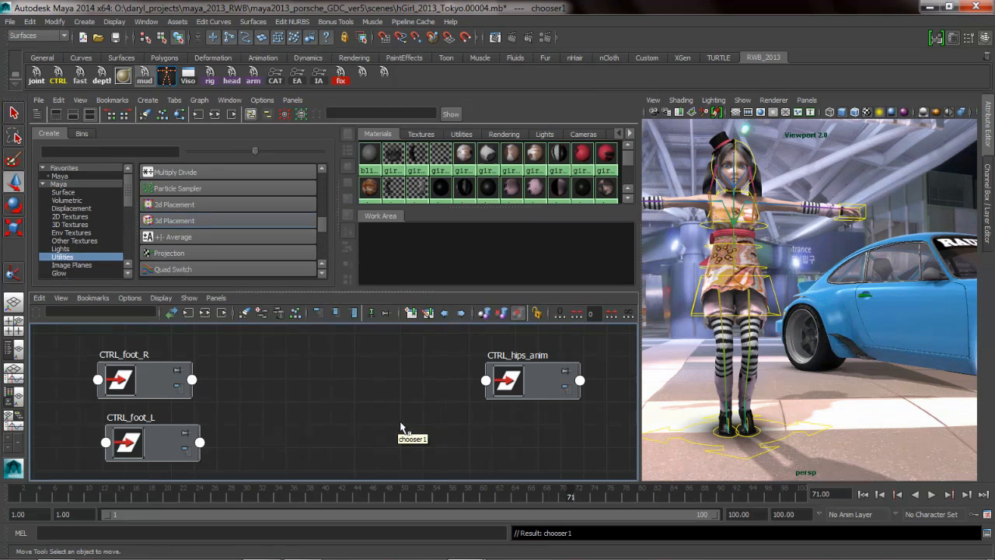
click(64, 168)
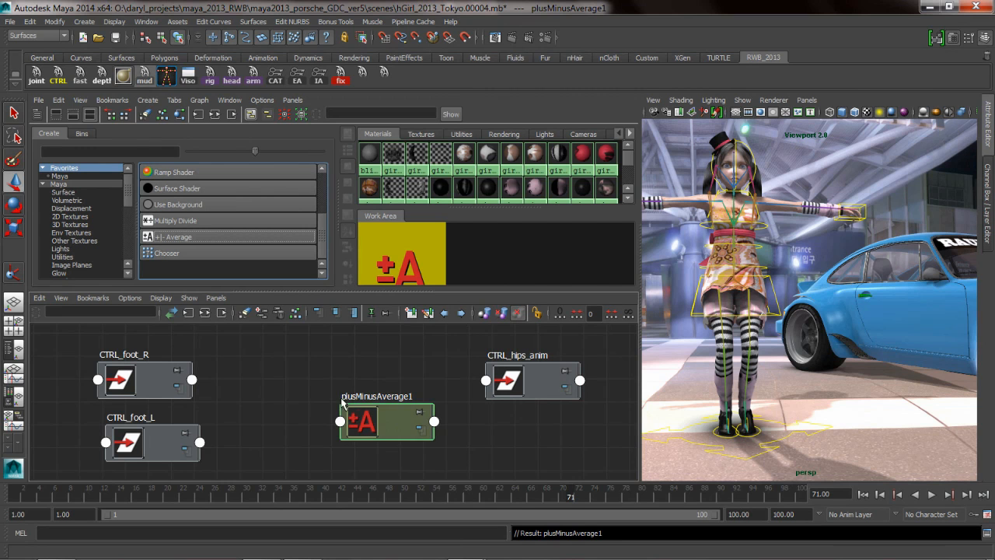
Reposition plusMinusAverage1, create multiplyDivide1 beside it, and select plusMinusAverage1 for its attributes
drag(386, 422, 280, 381)
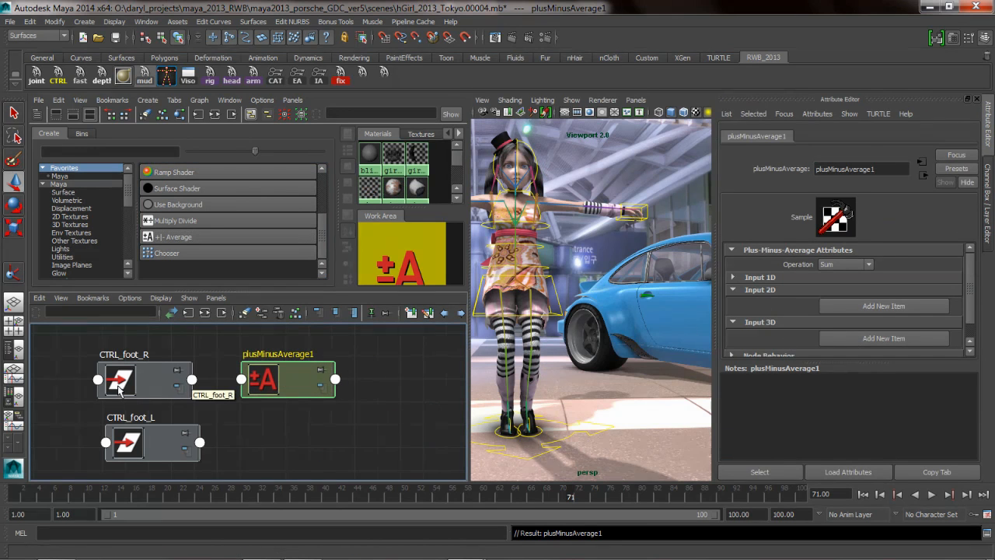
click(121, 379)
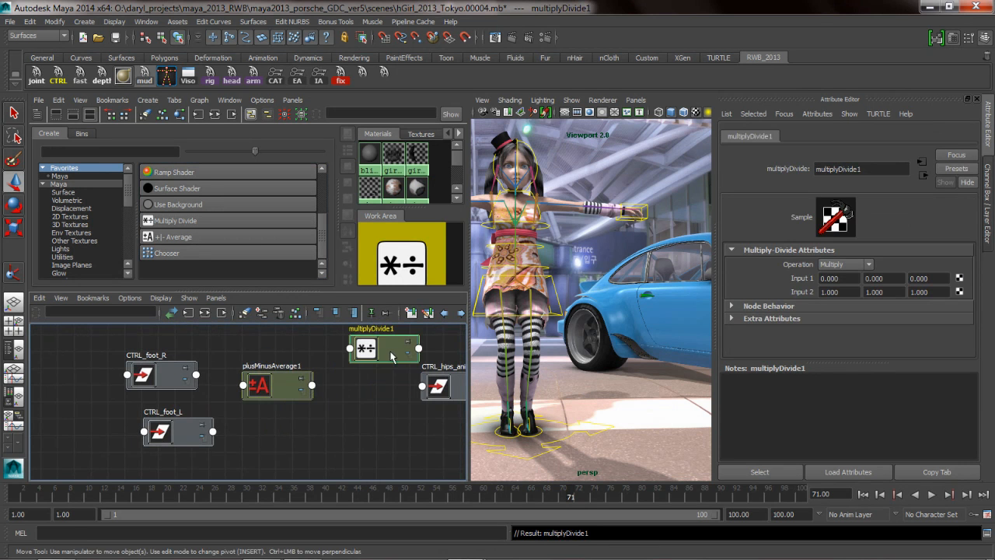
click(268, 381)
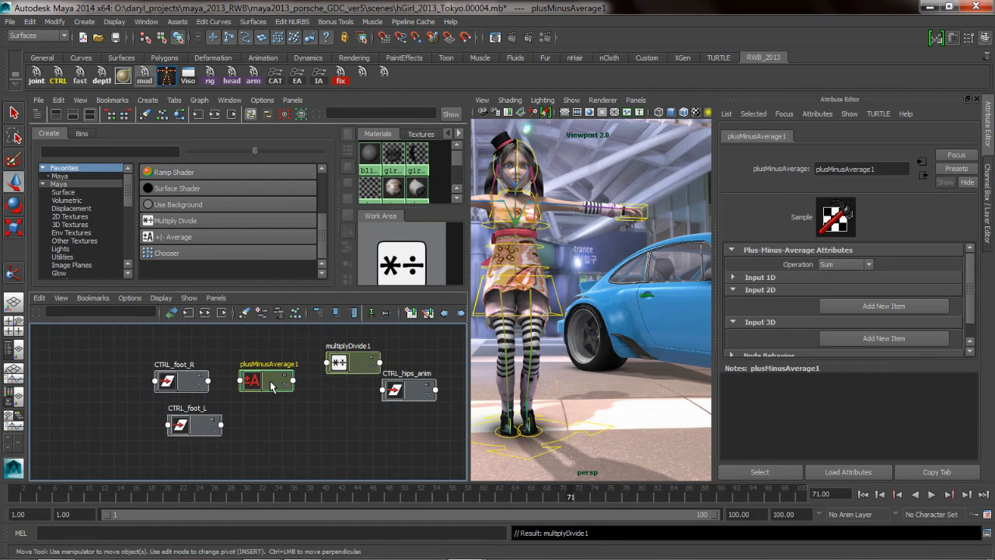
mouse_move(277, 413)
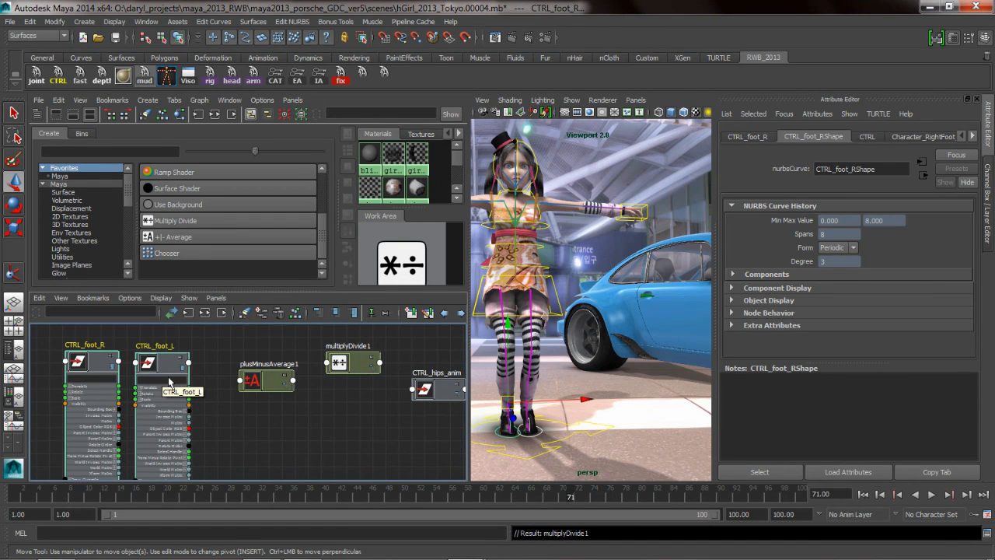
Expand a foot control and wire its Translate output into plusMinusAverage1's Input 3D
click(267, 380)
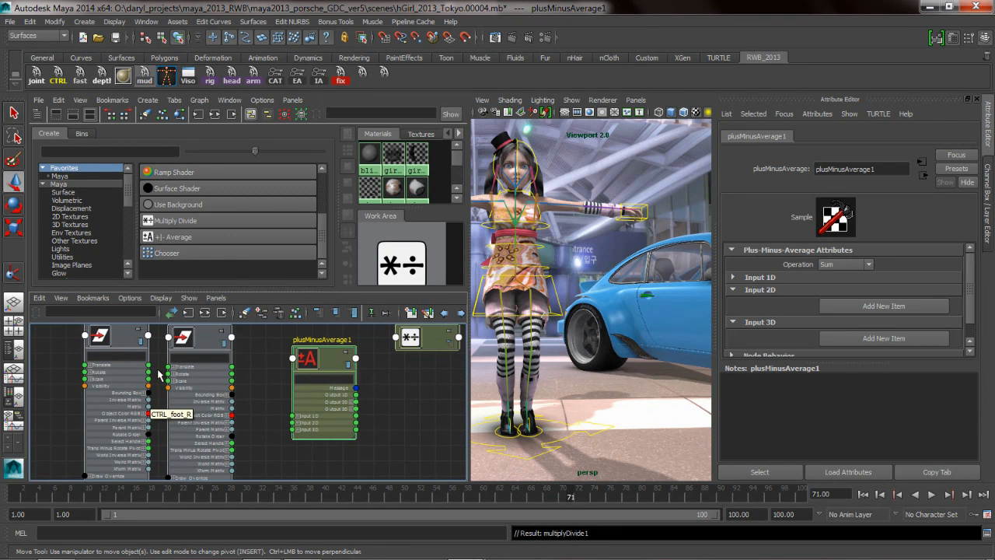
drag(156, 378, 301, 429)
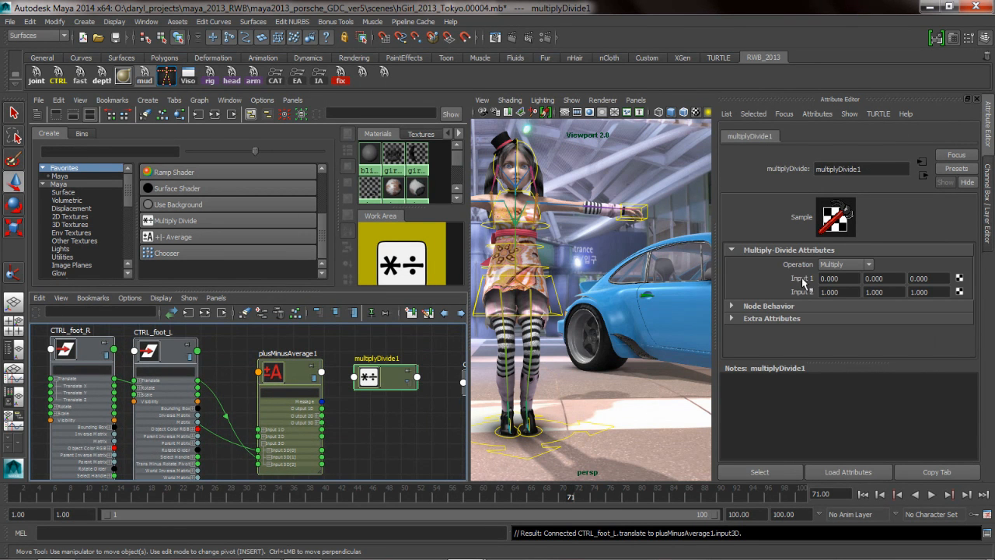
mouse_move(326, 433)
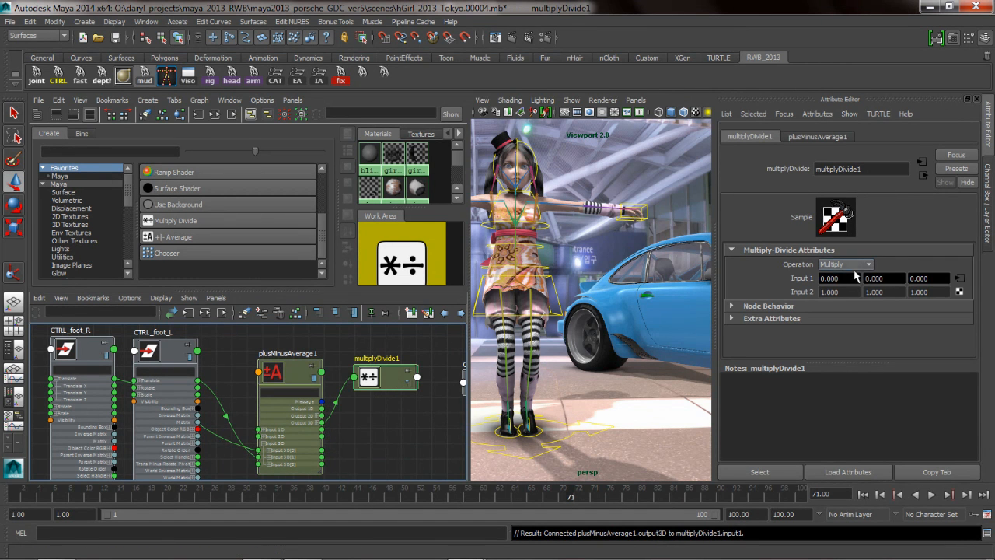
Set multiplyDivide1's Operation to Divide with 2 entered in its Input 2 fields
click(846, 264)
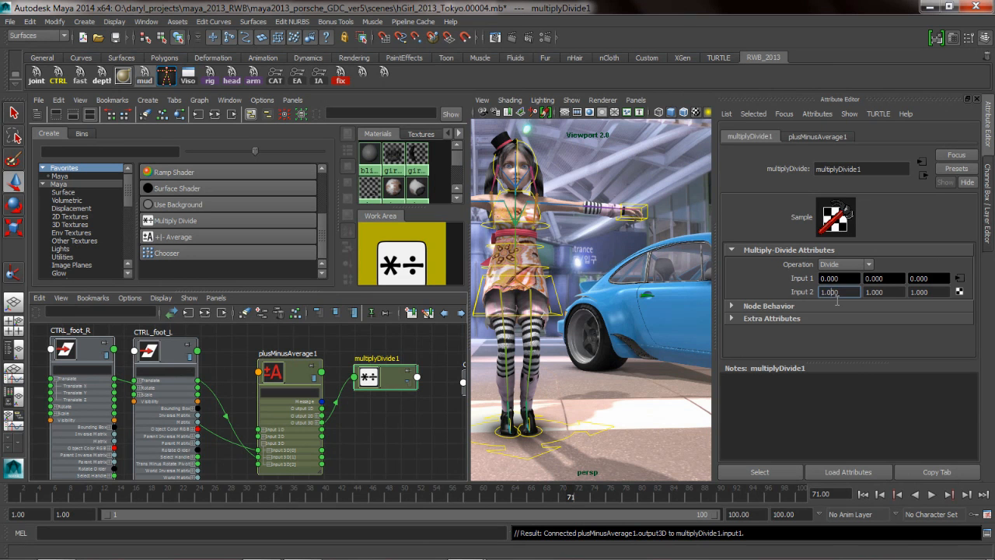
text(2)
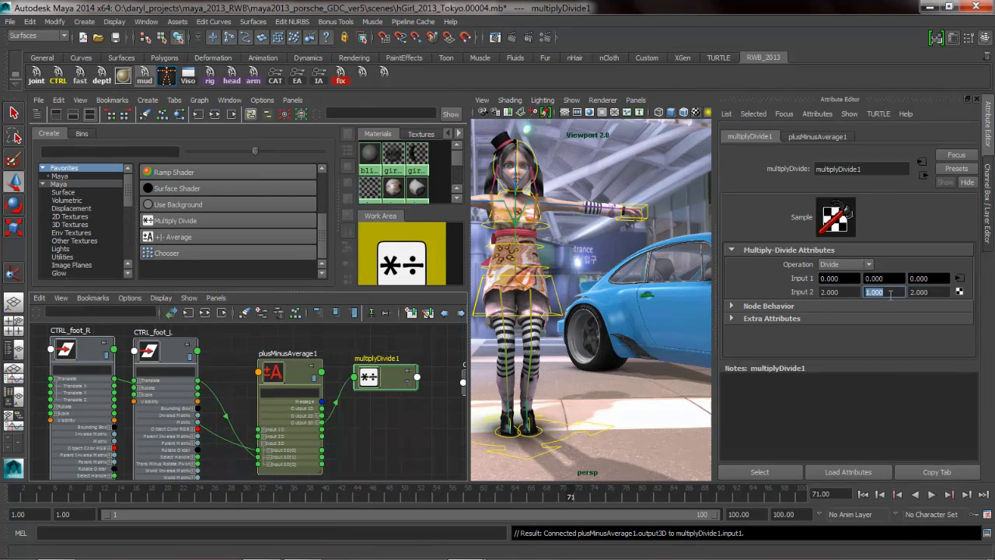
text(6.000)
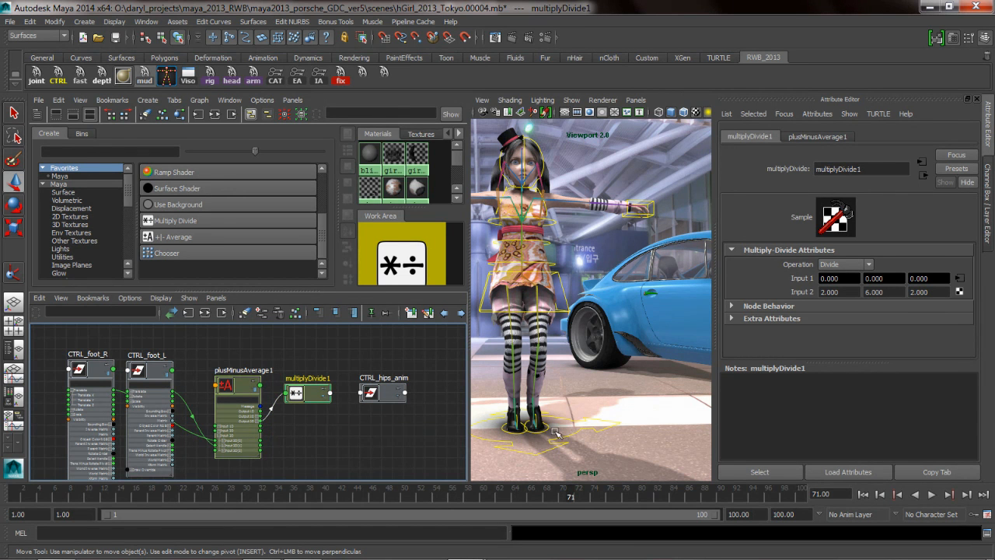
mouse_move(883, 322)
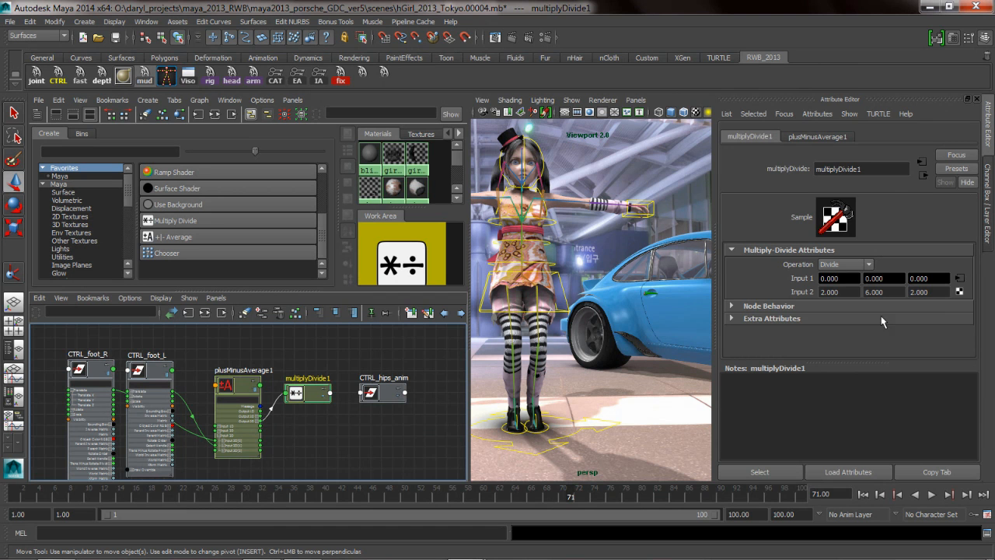
Select CTRL_foot_L and translate it to check the hips stay centred between the feet
click(383, 392)
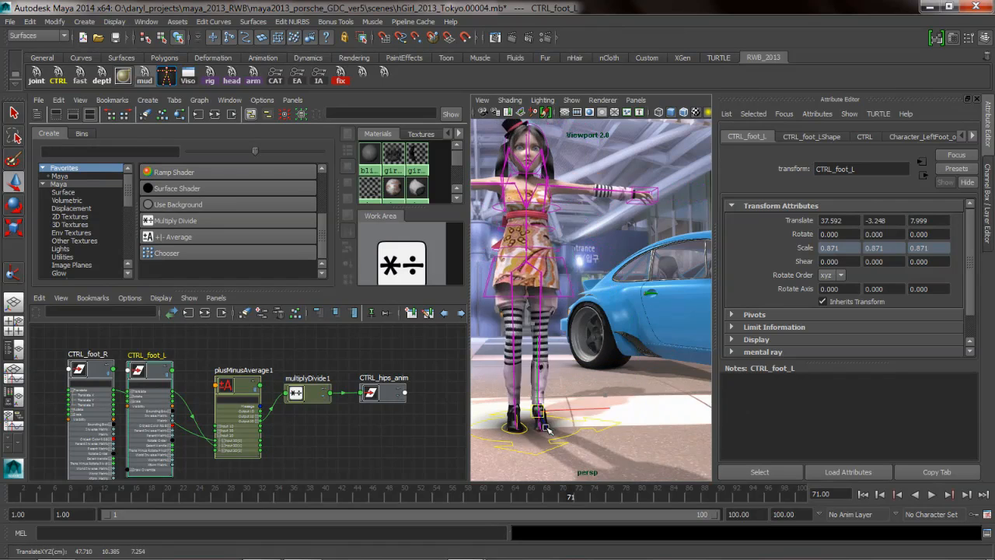
drag(544, 432, 629, 386)
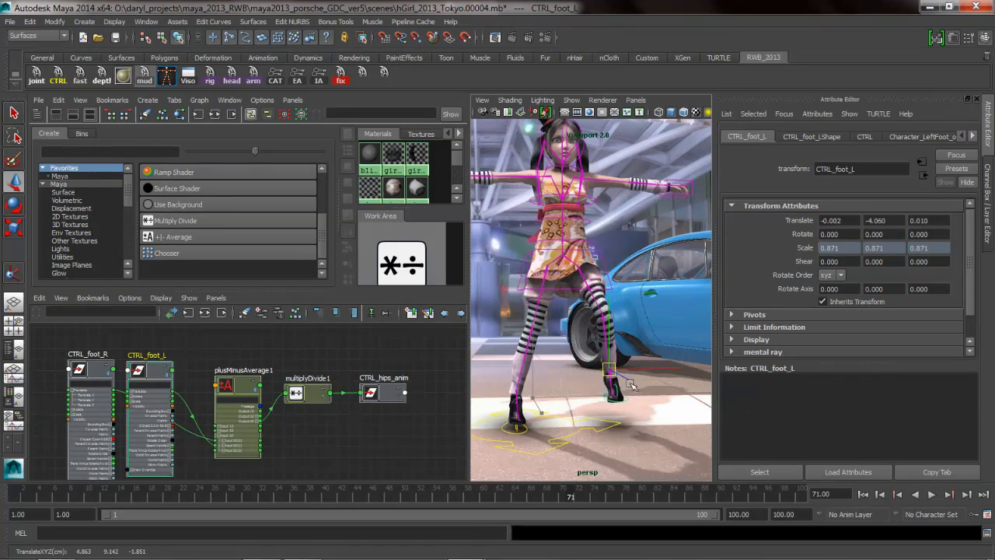